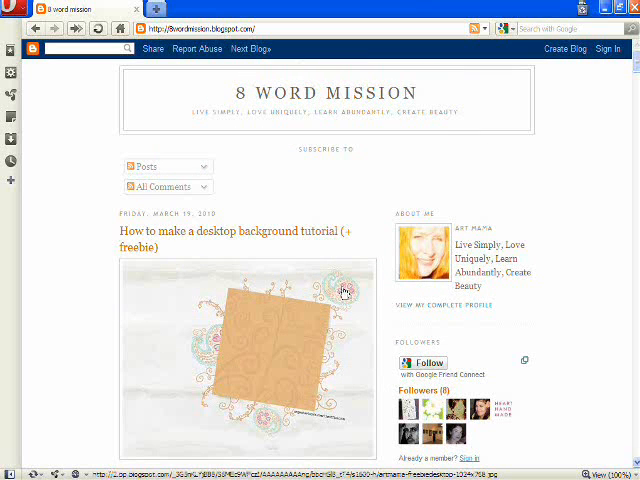
mouse_move(582, 266)
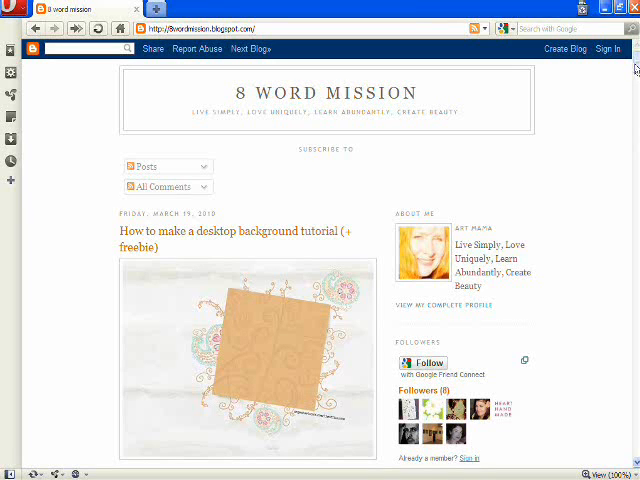
Step: Scroll the tutorial post to reach the paisley background freebie download link
scroll(down, 3)
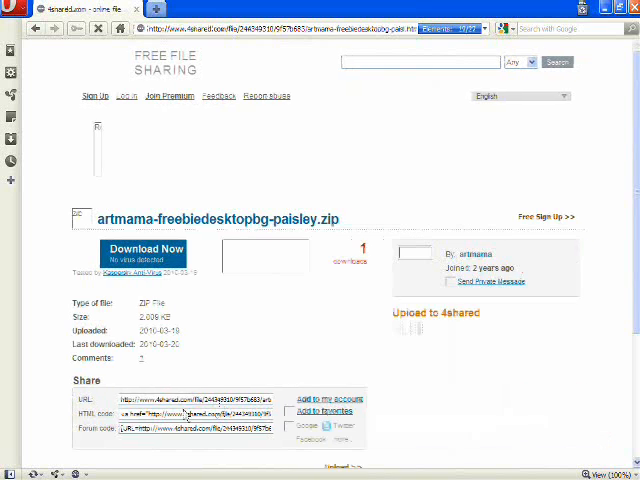
Step: Download artmama-freebiedesktopbg-paisley.zip from the file sharing page
click(144, 248)
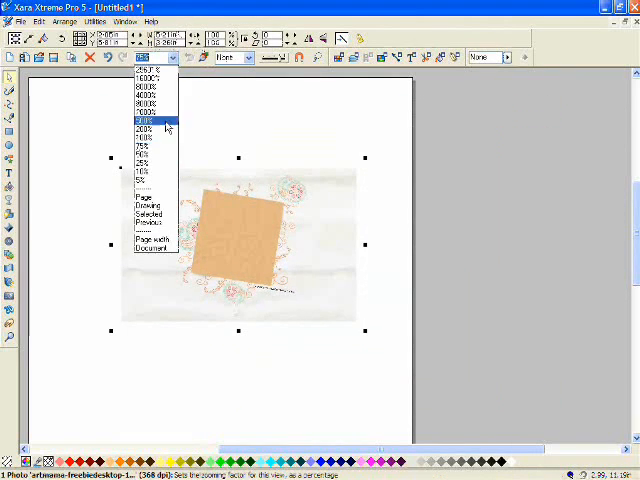
Step: Adjust the page zoom and choose the bird cutout PNG for import
click(148, 120)
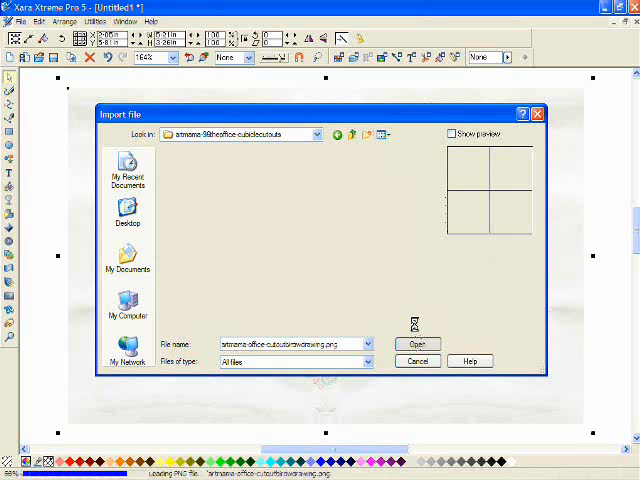
click(416, 344)
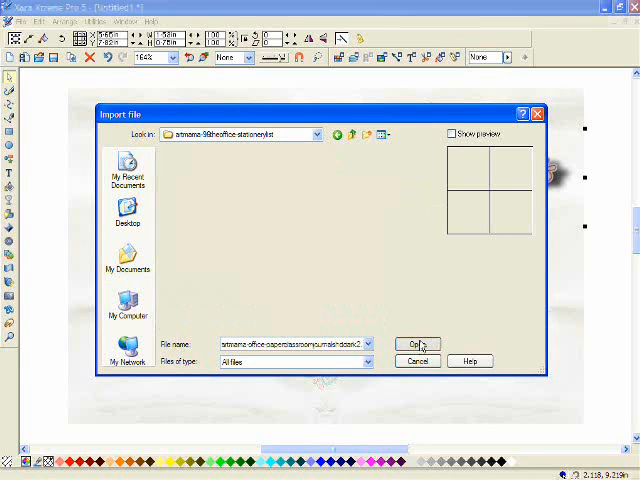
Step: Import the bird cutout and position it over the orange paper's top-right corner
click(416, 344)
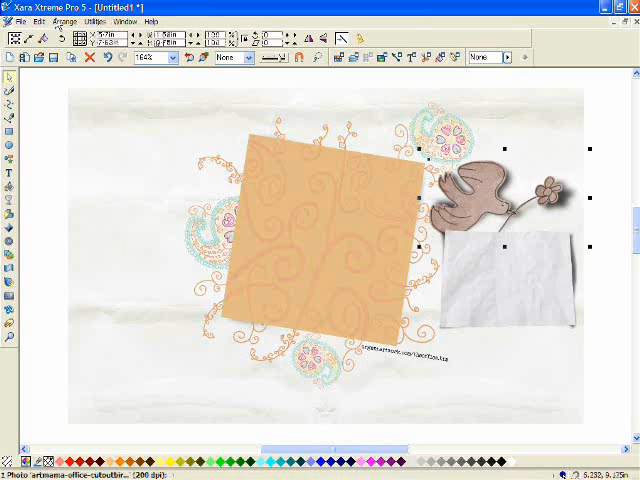
click(66, 20)
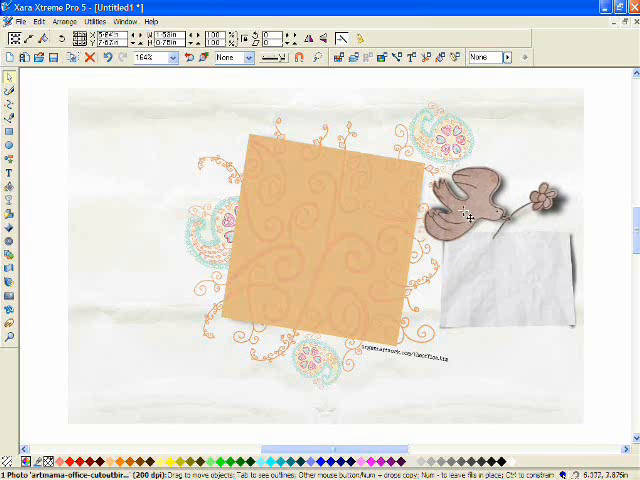
click(470, 204)
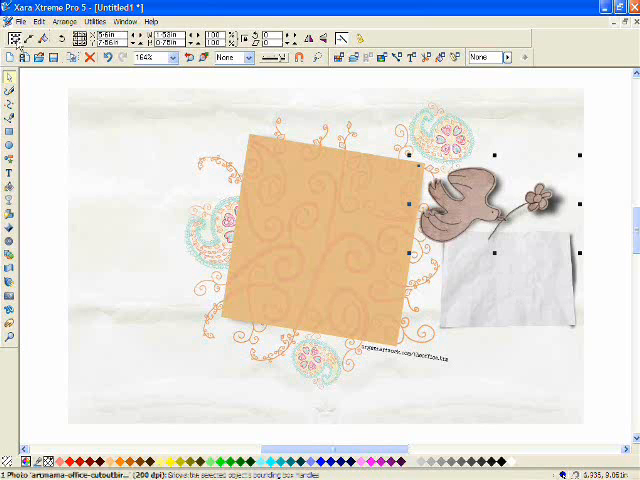
click(18, 20)
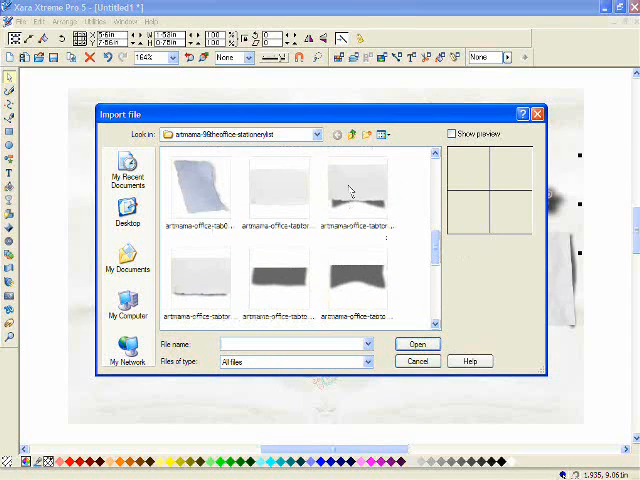
Step: Browse the paper thumbnails and import the torn paper strip with shadow PNG
click(356, 190)
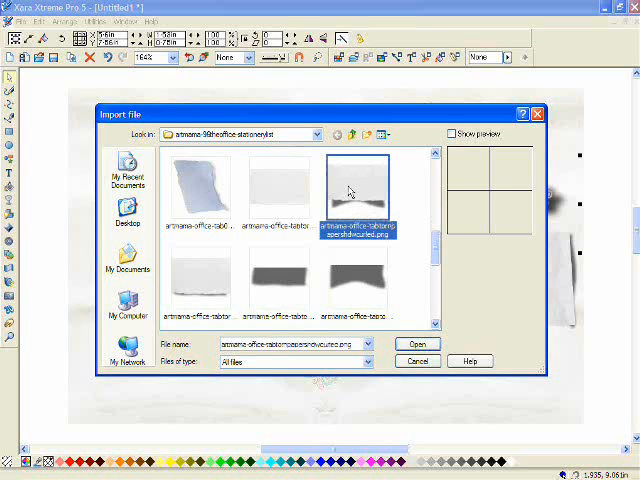
click(284, 188)
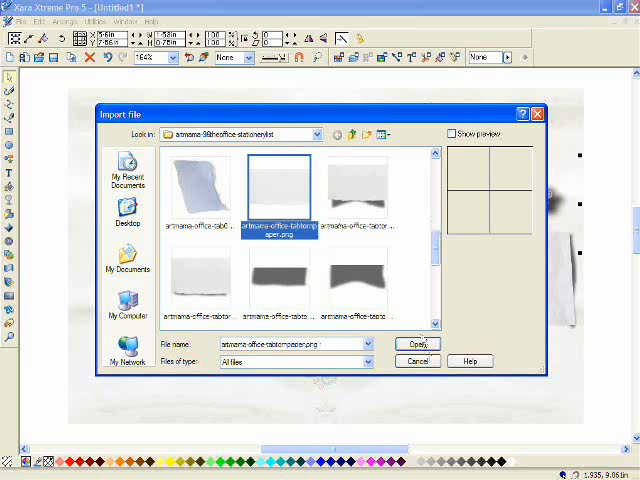
click(416, 344)
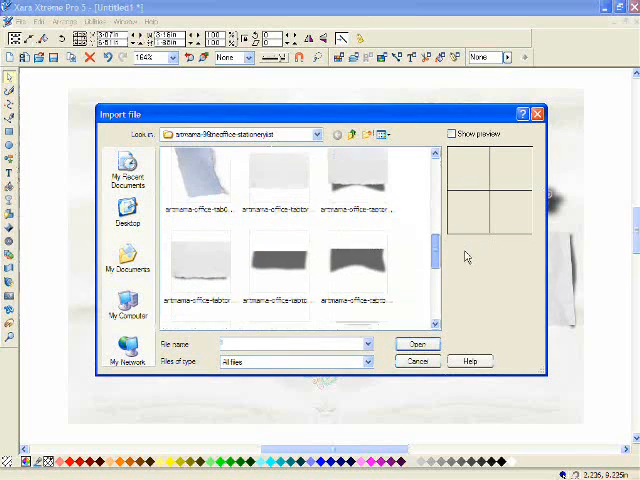
scroll(down, 3)
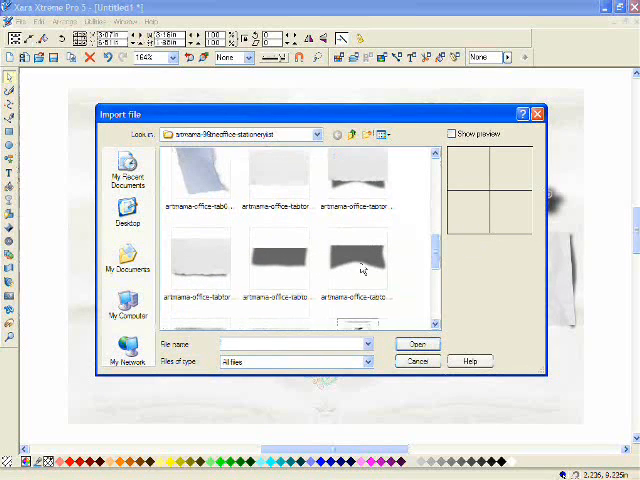
click(356, 264)
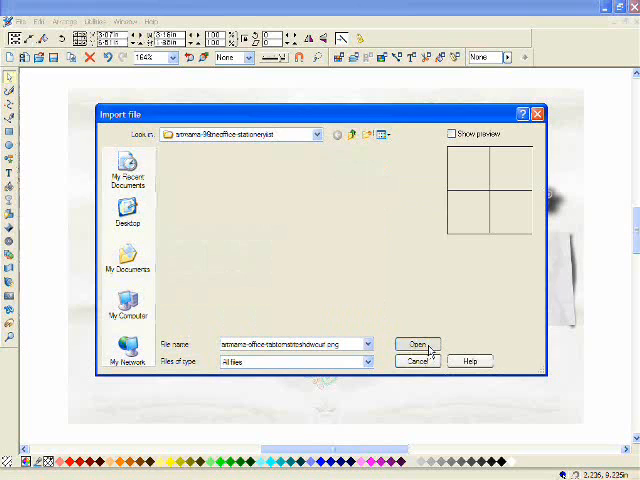
click(416, 344)
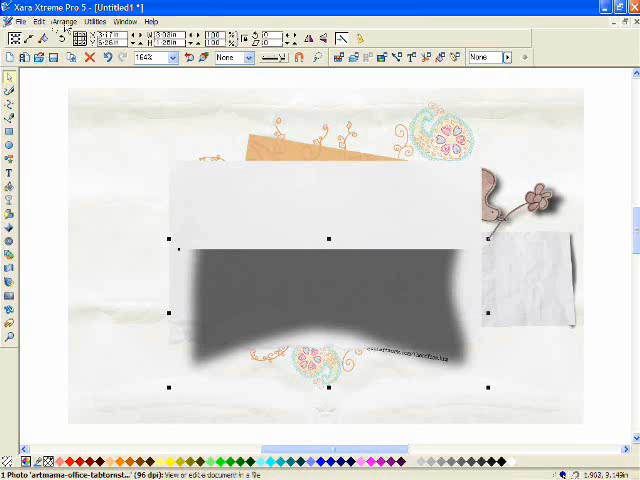
Step: Select the torn paper strip and try a transparency on it before removing it
click(64, 20)
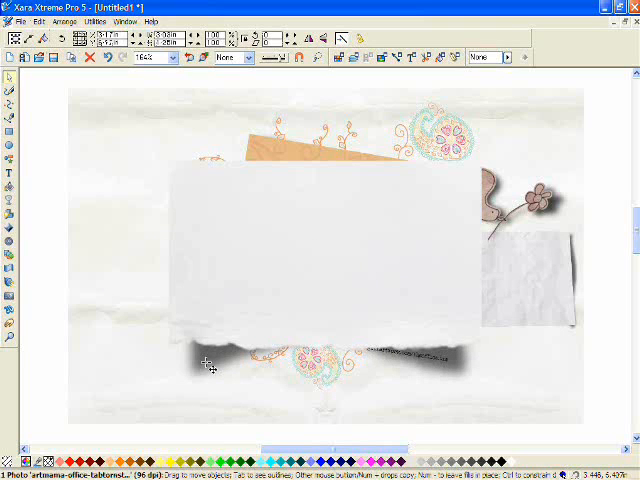
click(210, 364)
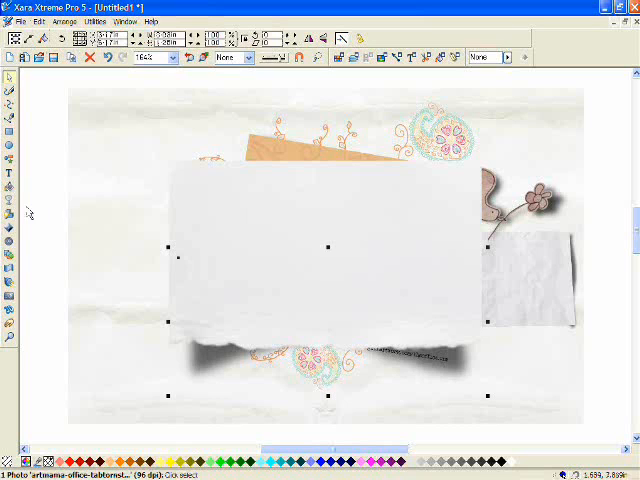
click(8, 204)
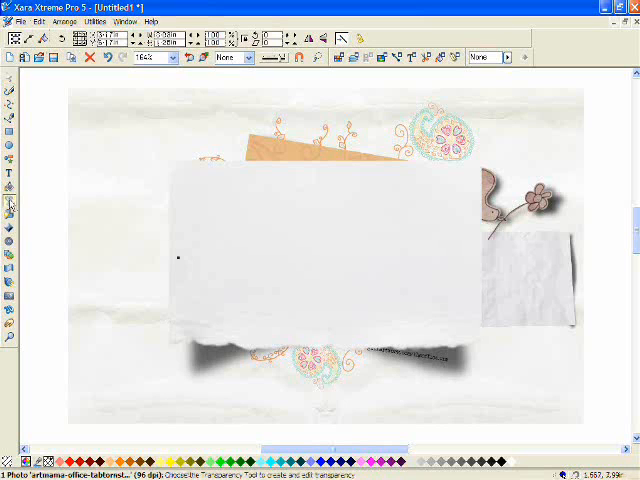
click(8, 204)
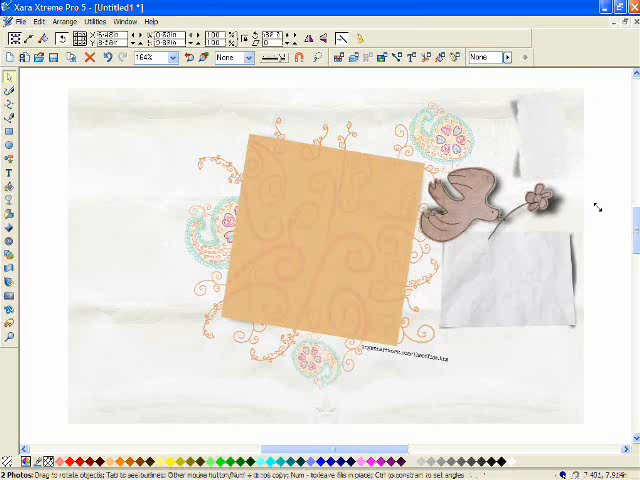
Step: Select the crumpled paper piece and resize it to sit below the bird
click(170, 58)
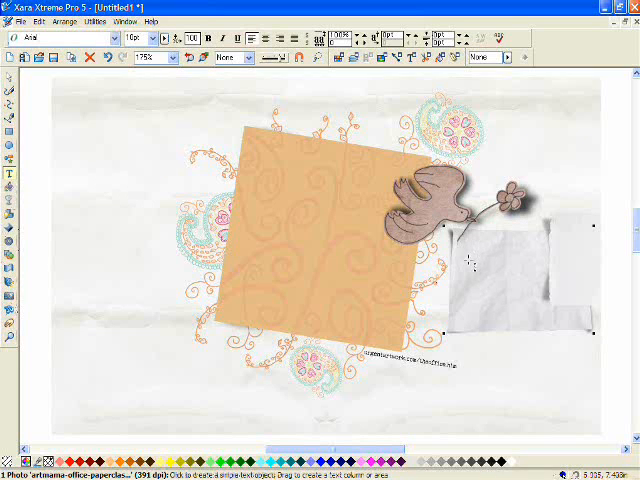
Step: Add the text 'april' on the crumpled paper
click(470, 256)
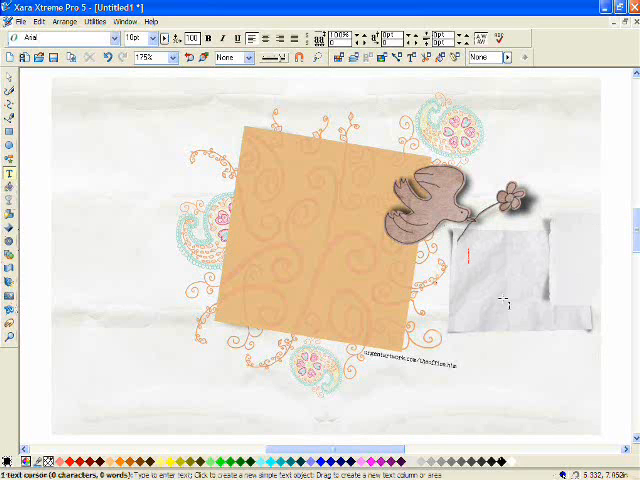
text(april)
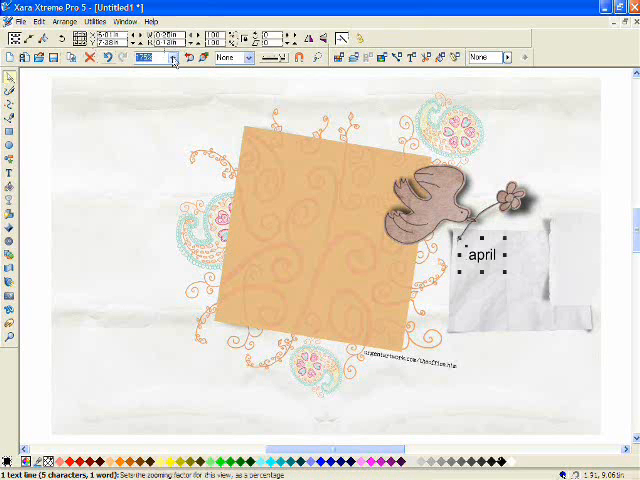
click(172, 58)
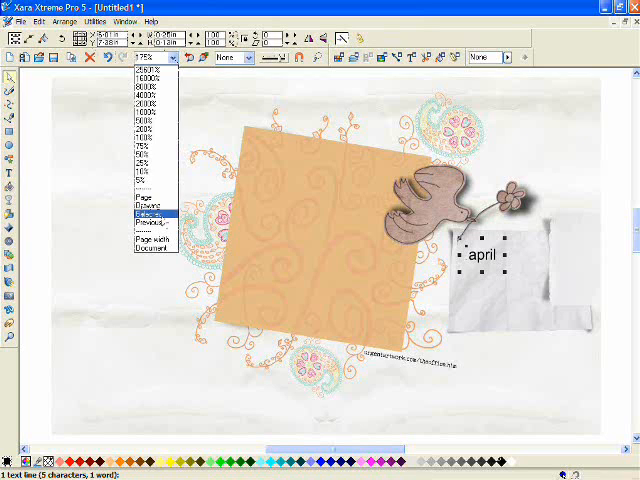
Step: Give 'april' a dotted script font and stand it upright along the paper tab
click(144, 214)
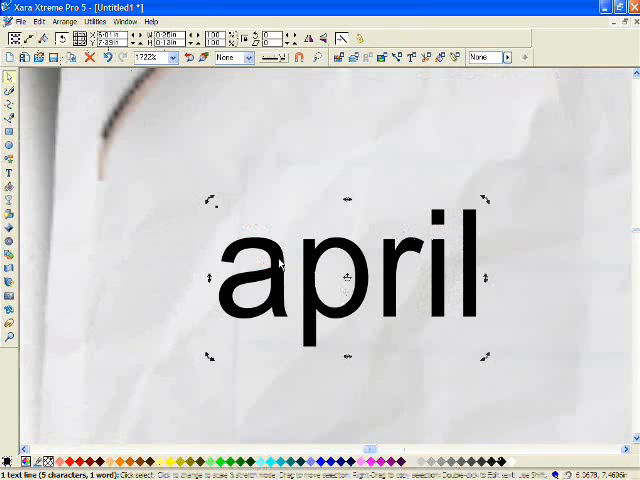
click(484, 280)
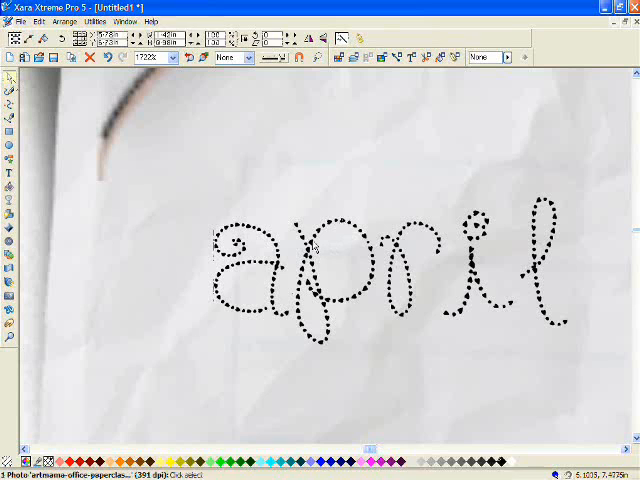
click(172, 58)
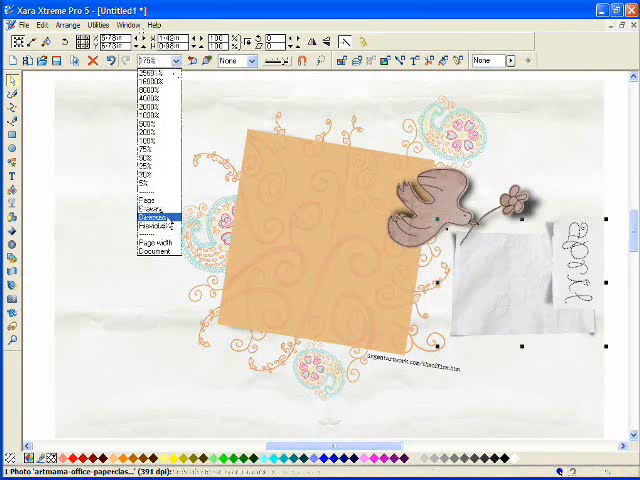
Step: Add the day initials 'smtwtfs' across the top of the crumpled paper
click(148, 216)
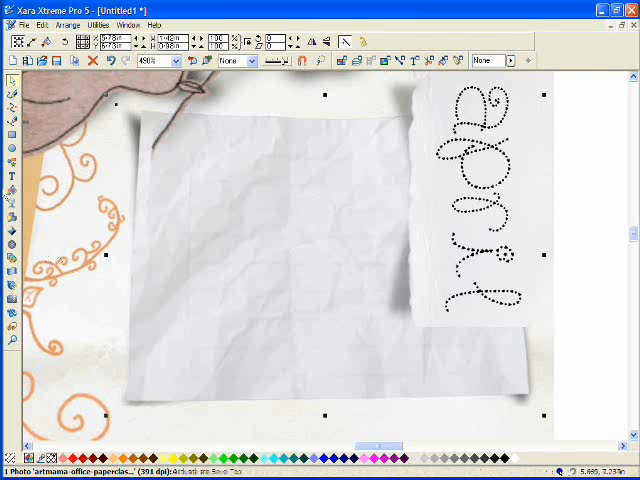
click(12, 176)
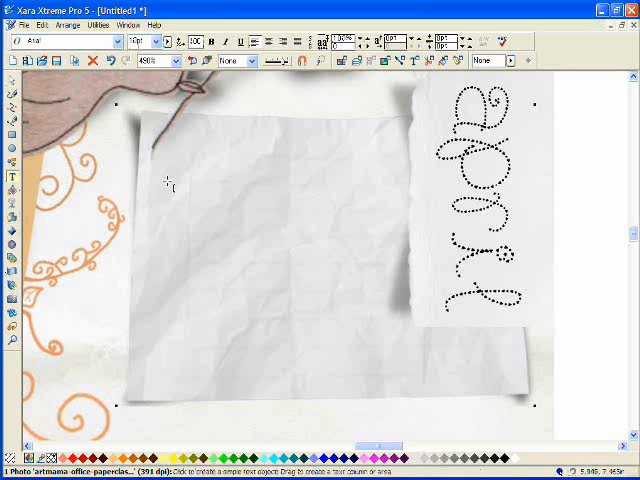
text(S)
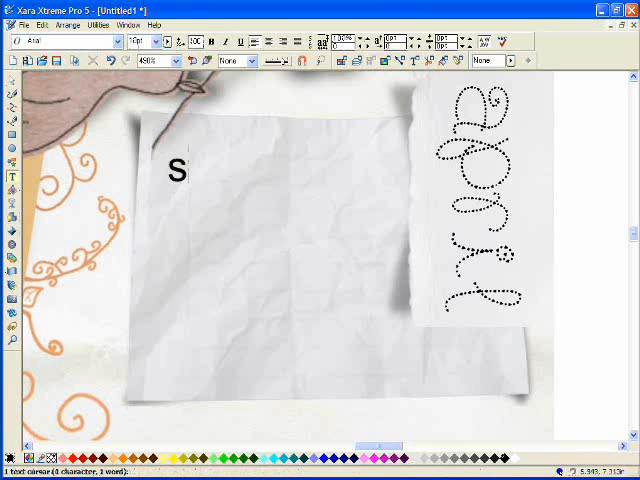
text(mt)
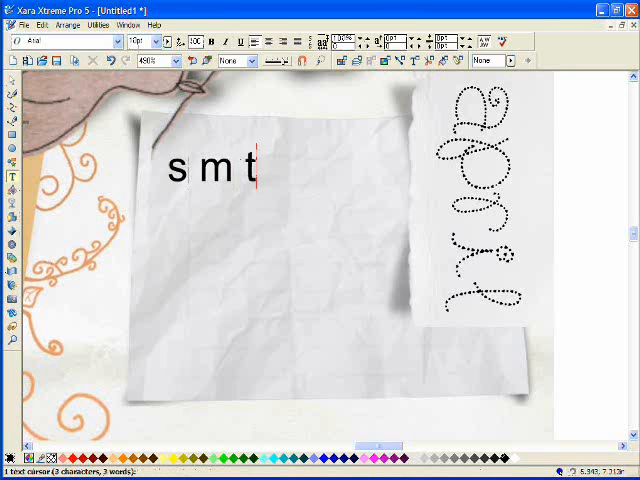
text(wtf)
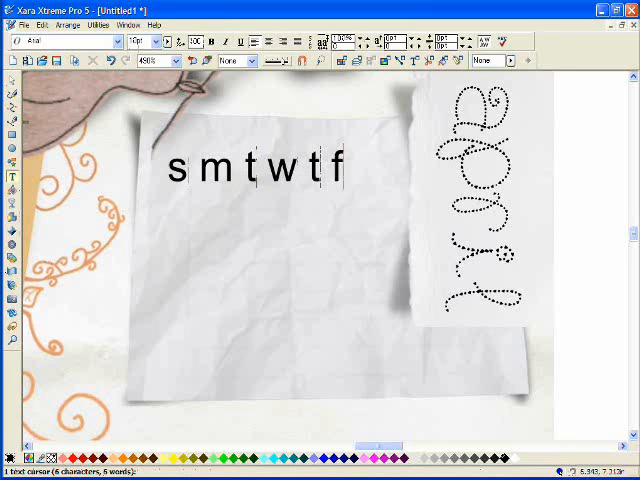
text(s)
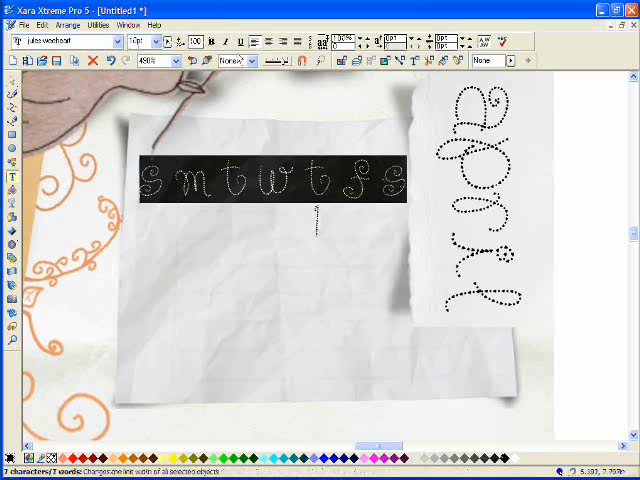
Step: Enlarge the day initials and start the dates column 1, 8, 15, 22, 29 below them
click(246, 60)
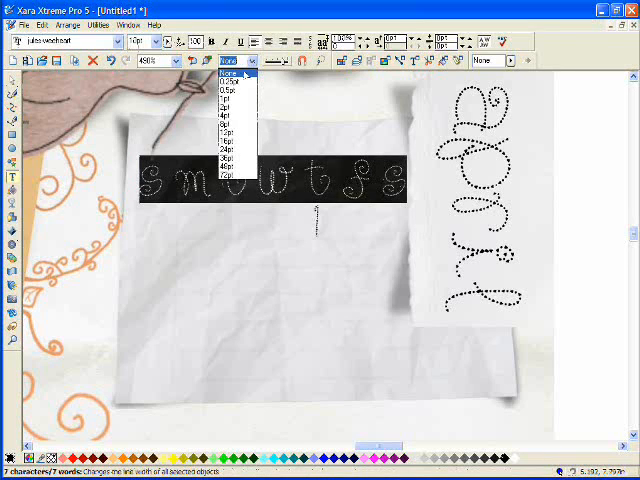
click(232, 60)
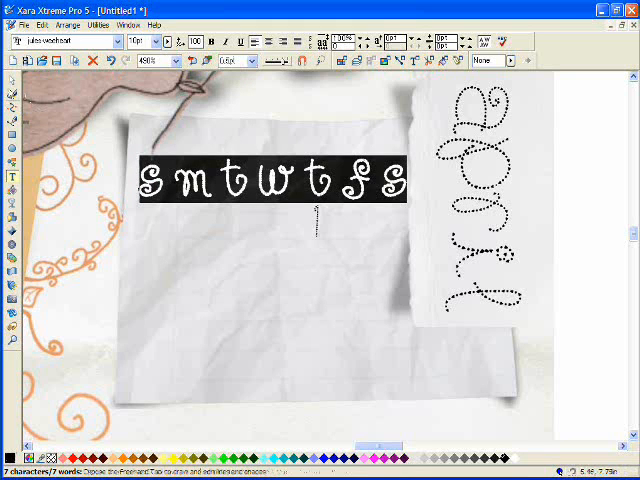
click(8, 76)
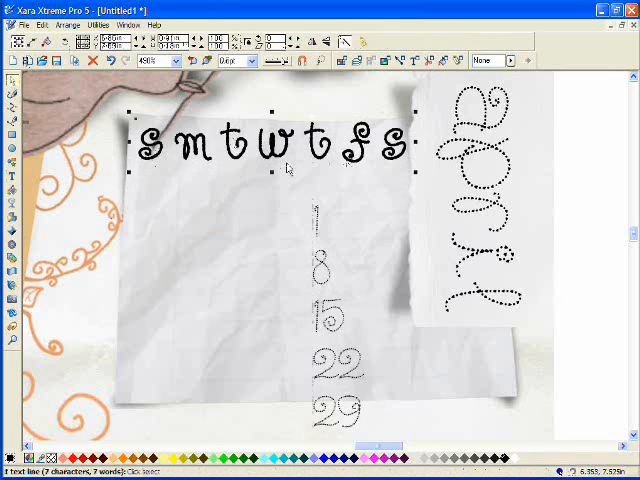
Step: Type the next column of April dates on separate lines beside the first column
click(68, 24)
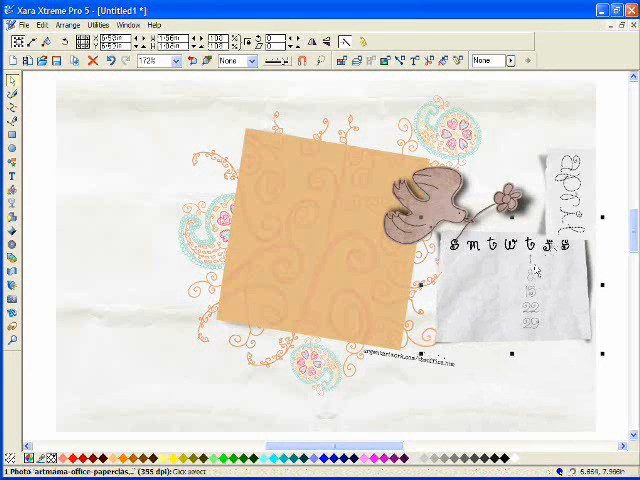
Step: Copy and paste the date column via Edit to fill the remaining weekday columns
click(42, 24)
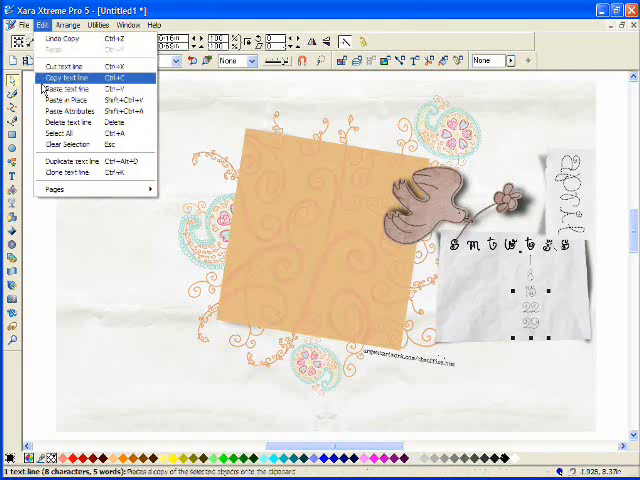
click(70, 76)
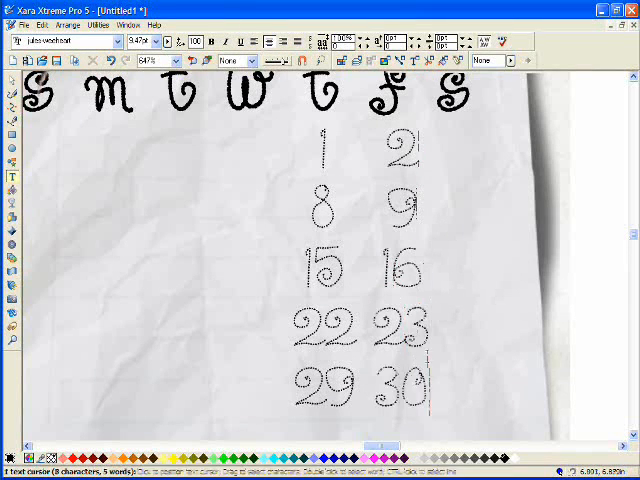
click(40, 24)
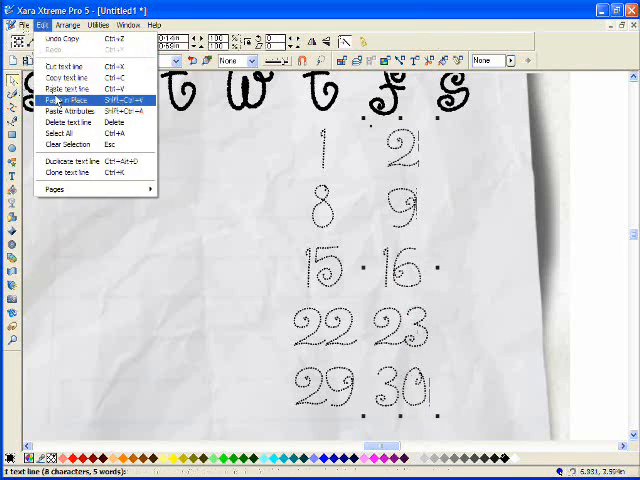
click(62, 100)
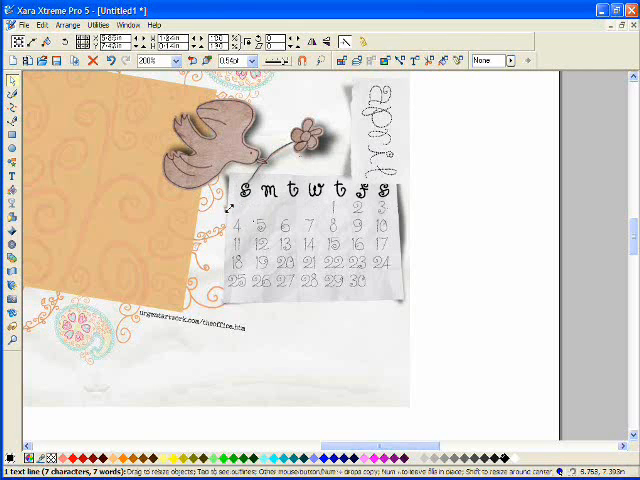
Step: Select all day initials and date columns and group them into one calendar object
click(310, 190)
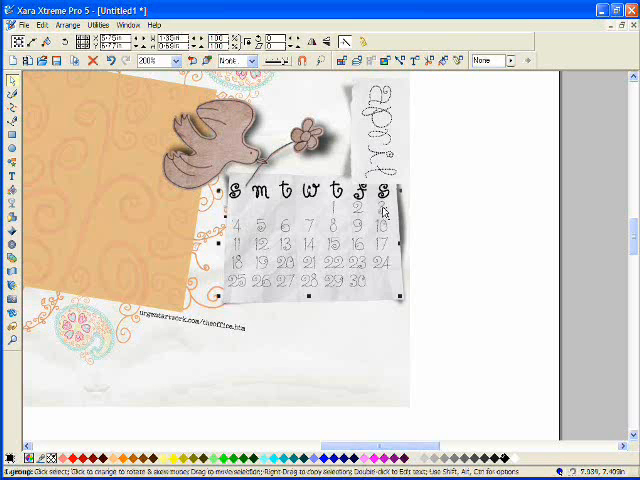
click(496, 160)
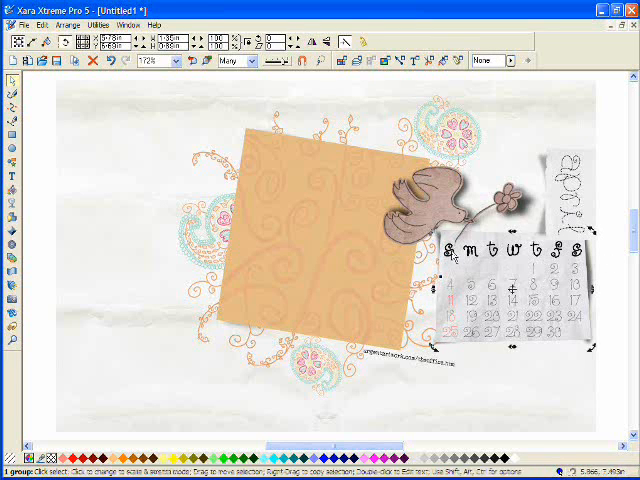
click(64, 24)
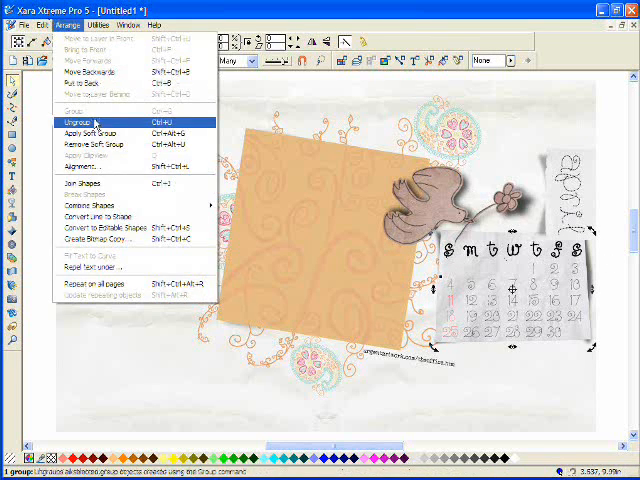
click(80, 116)
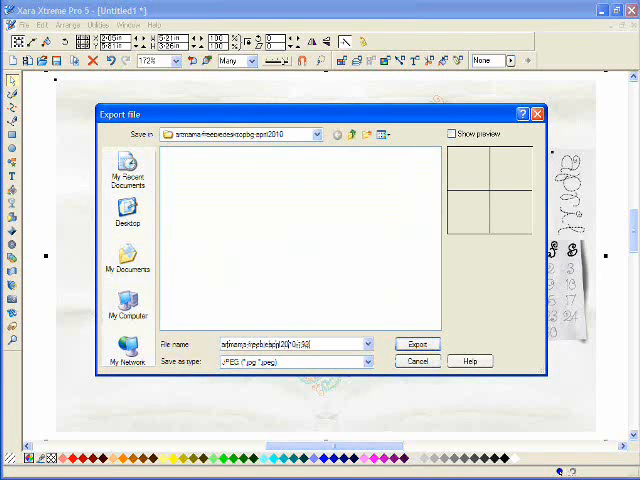
Step: Confirm the JPEG file name and proceed to the JPEG Export Bitmap Options
click(418, 344)
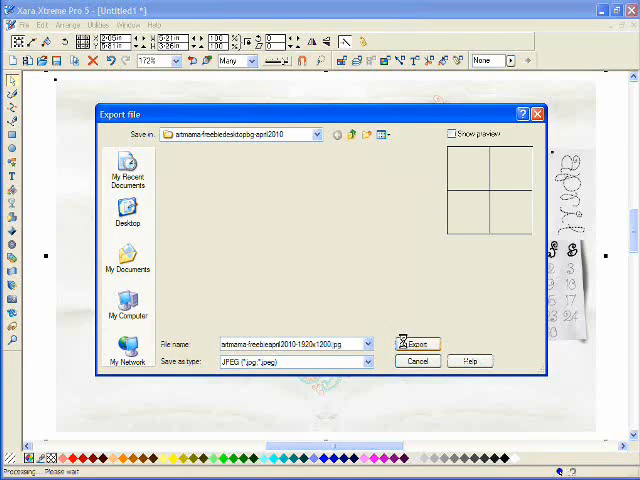
click(416, 344)
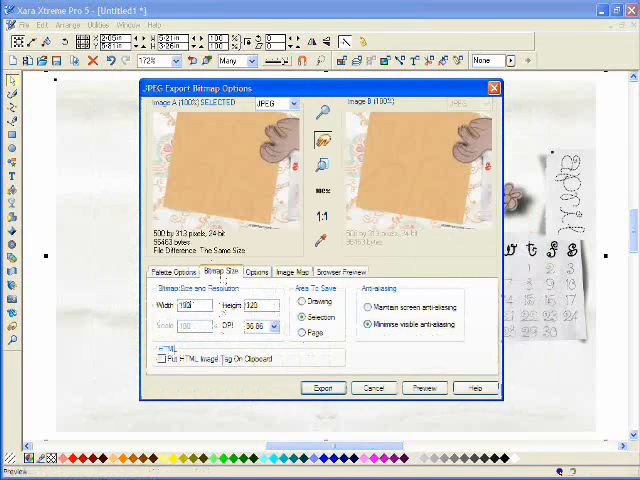